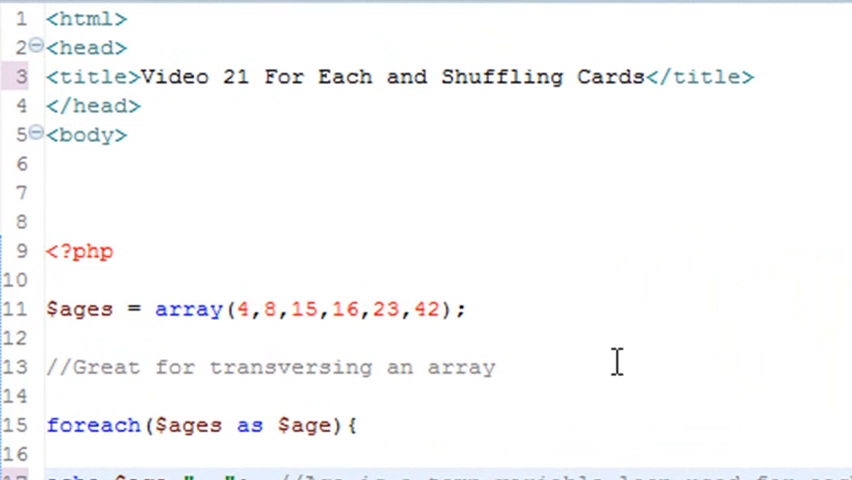
mouse_move(670, 330)
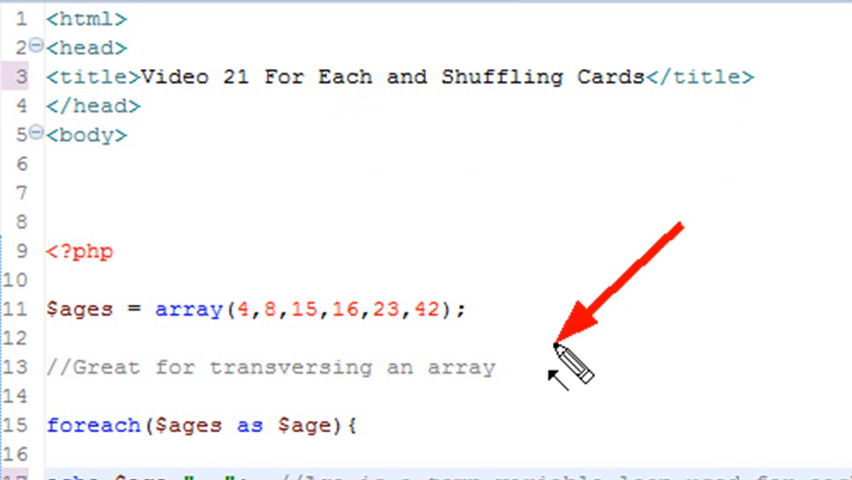
mouse_move(190, 220)
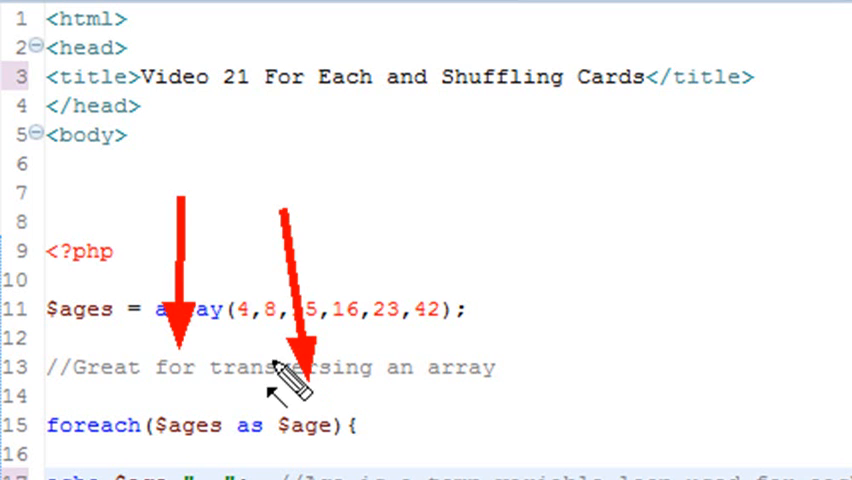
Replace $age with $BANNA in the foreach header and in the echo line
scroll("down", 3)
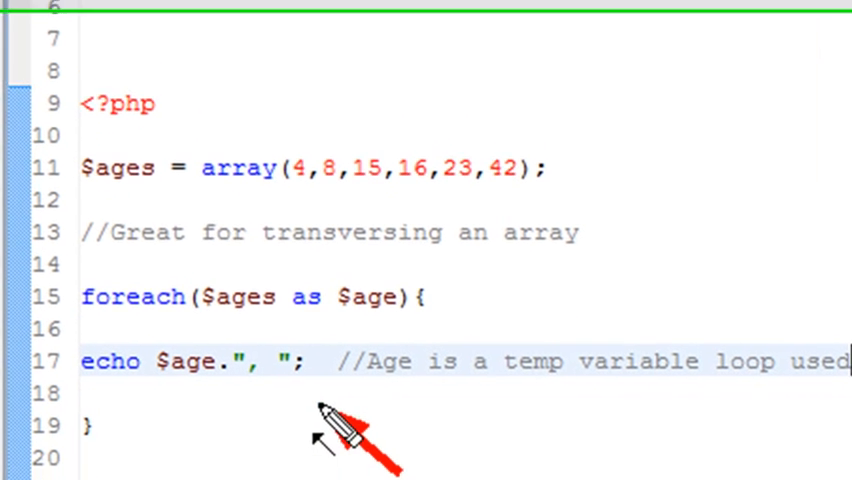
scroll("down", 3)
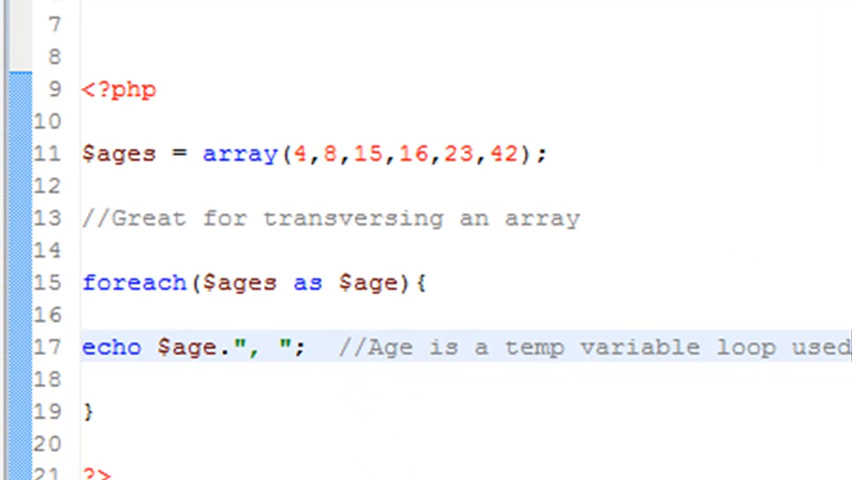
left_click(364, 282)
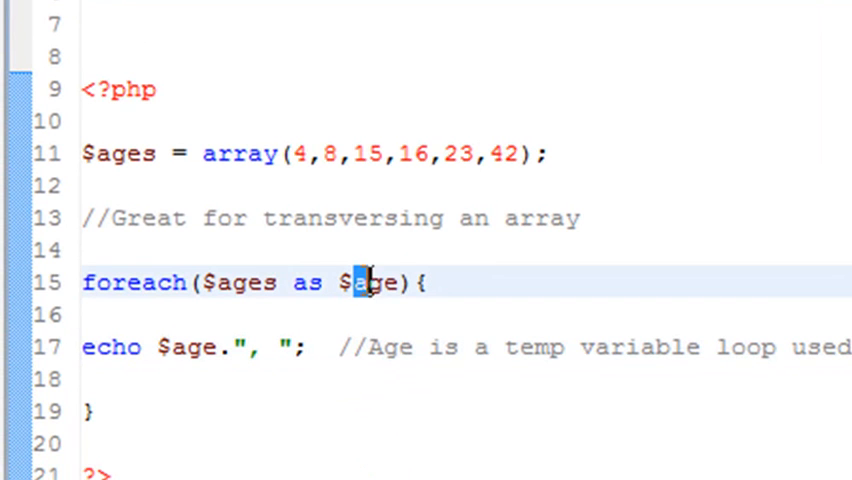
double_click(368, 282)
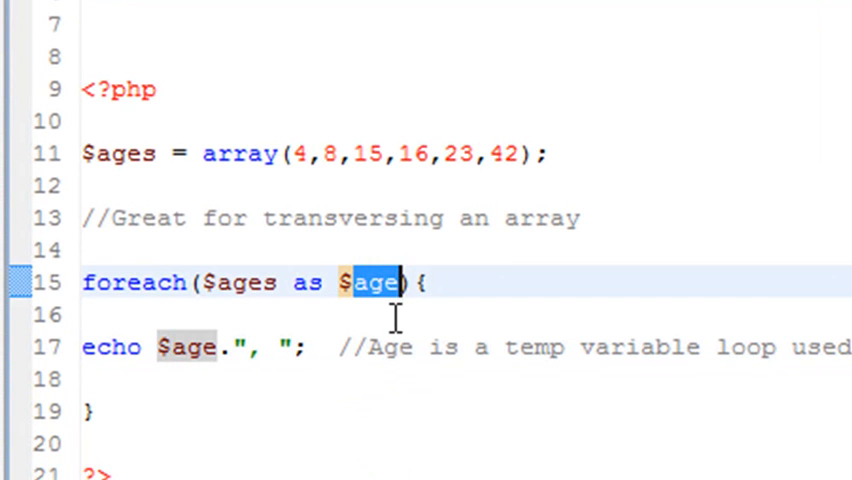
type("BAN")
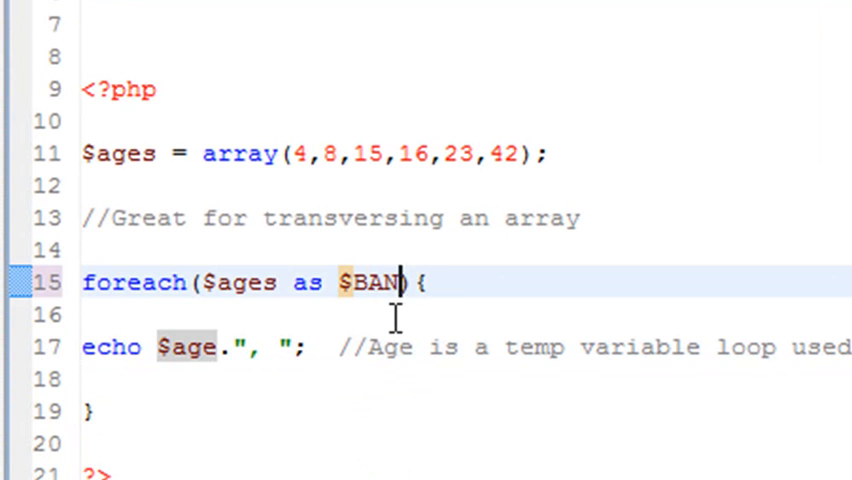
type("NA")
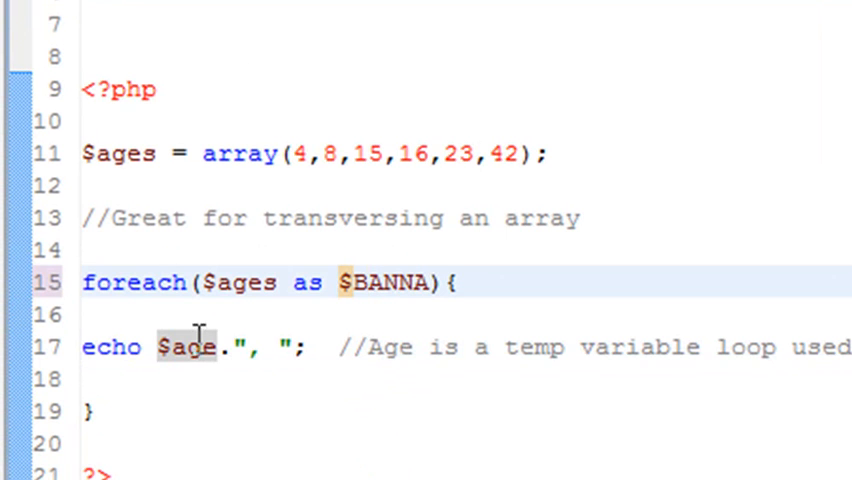
double_click(178, 348)
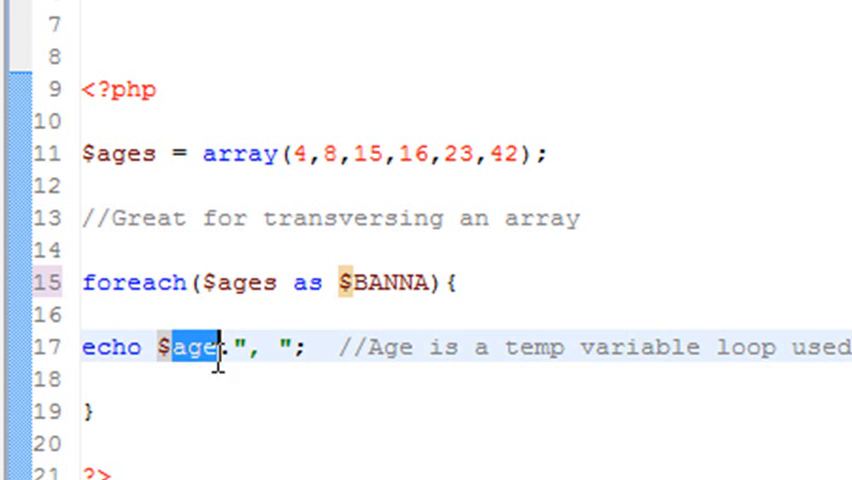
type("BANNA")
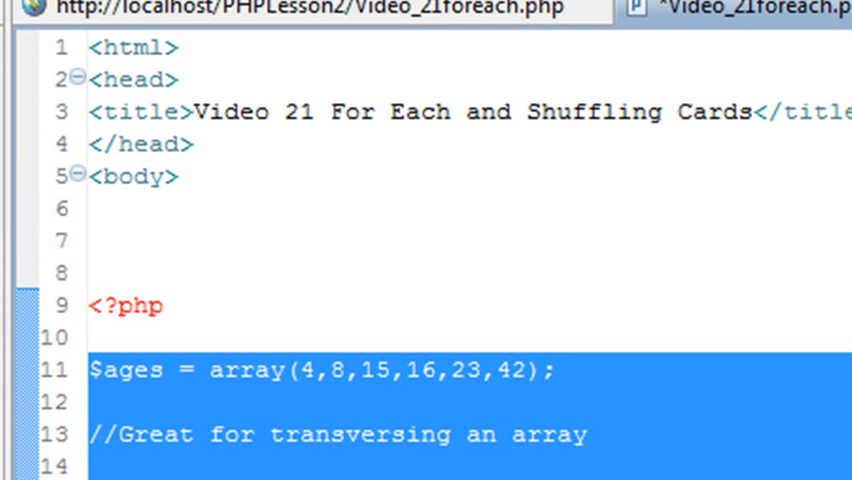
Comment out the $ages example with Ctrl+/ and move down to the $prices foreach
key("ctrl+/")
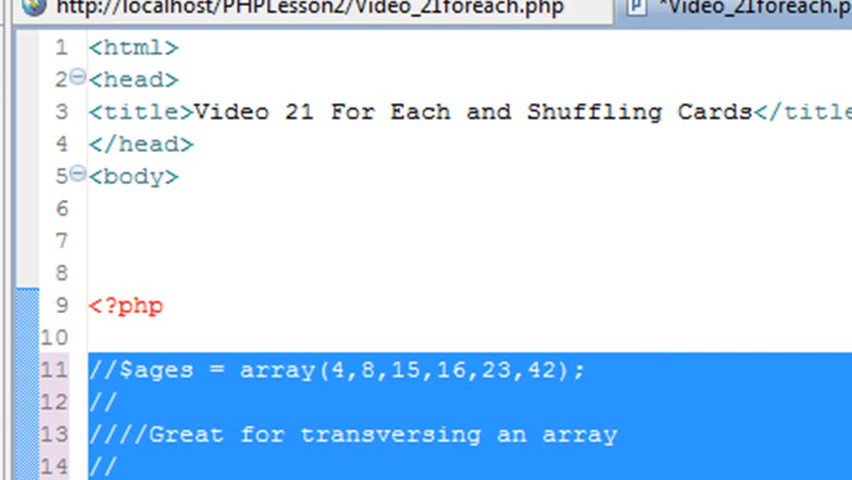
scroll("down", 3)
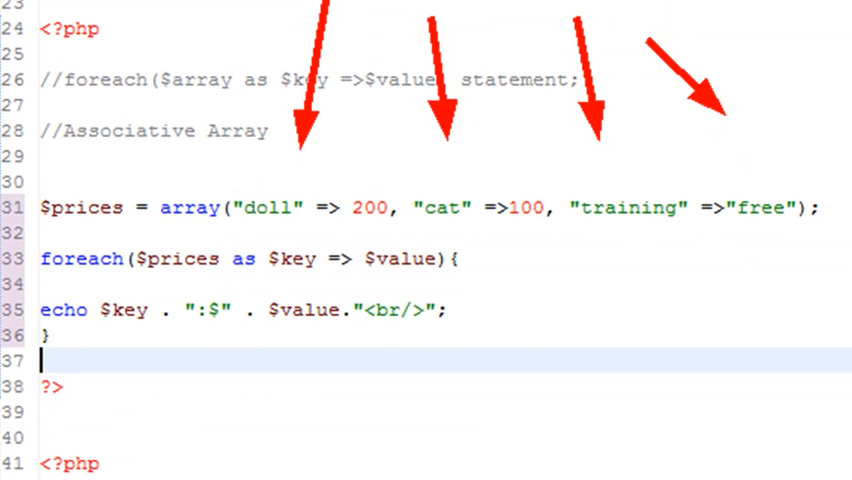
mouse_move(540, 364)
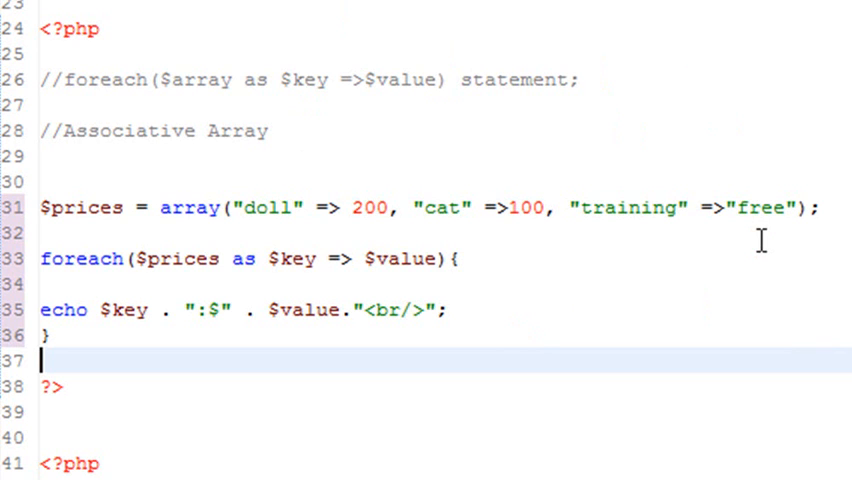
mouse_move(160, 104)
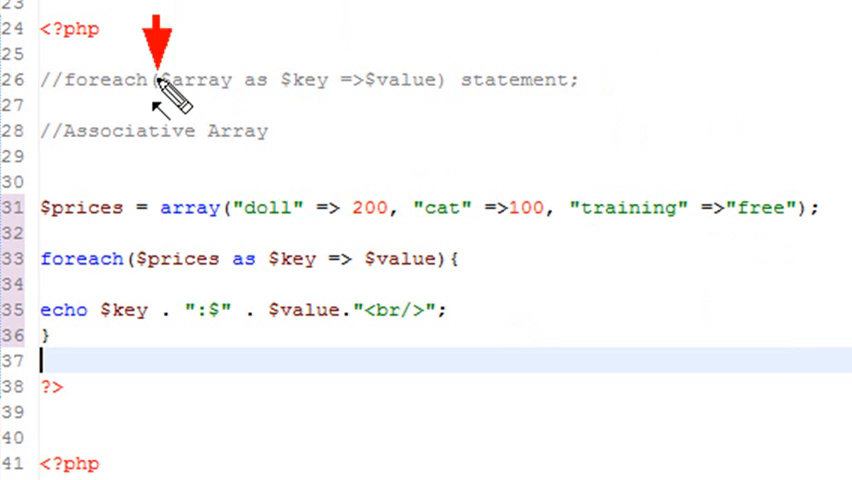
mouse_move(260, 184)
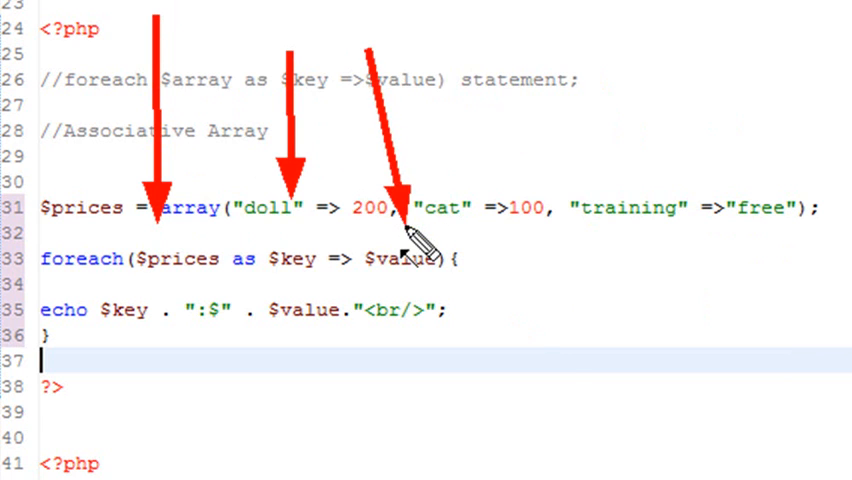
mouse_move(570, 390)
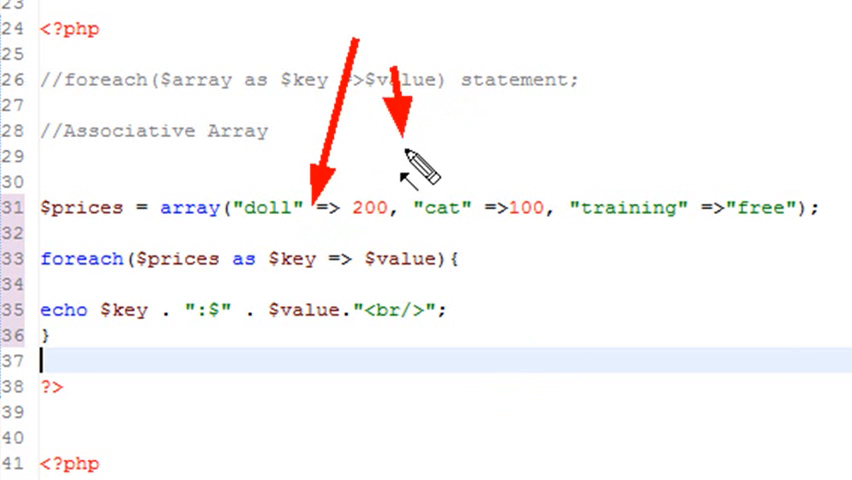
mouse_move(210, 36)
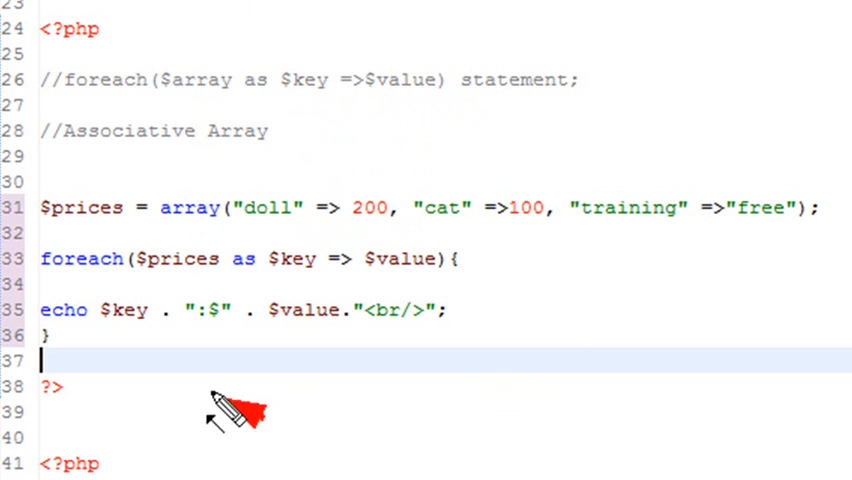
mouse_move(318, 350)
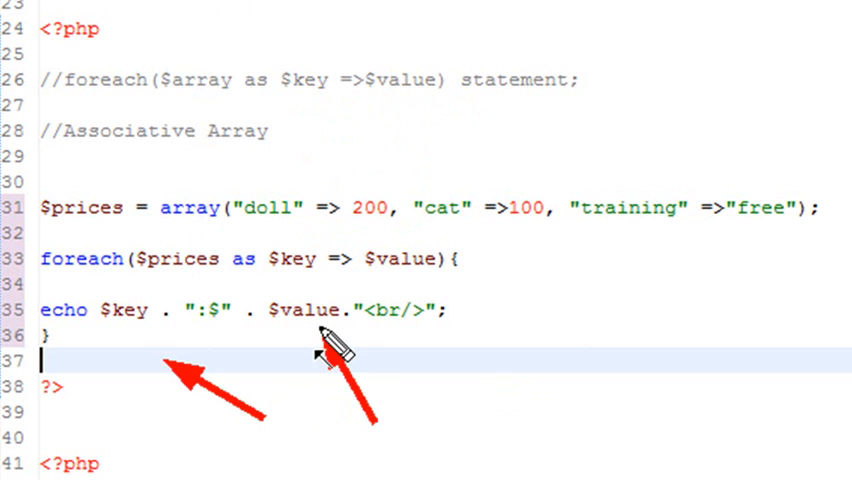
mouse_move(308, 440)
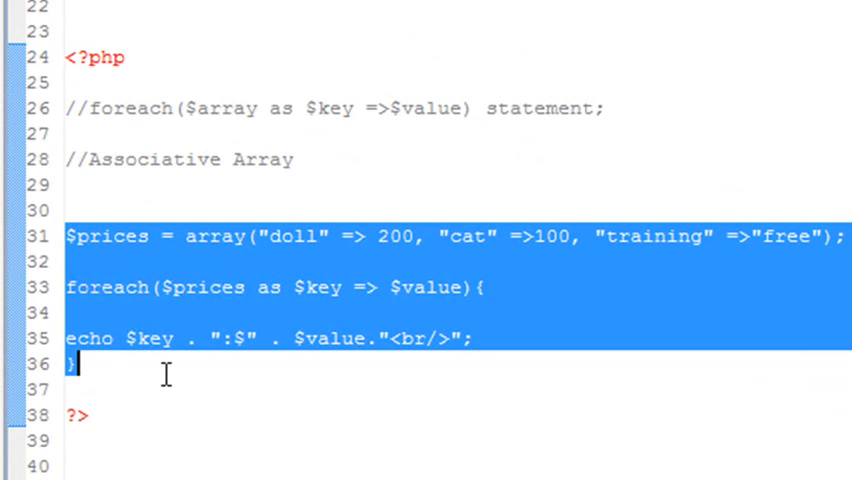
Scroll through the Shuffling Cards section with the nested foreach deck-building loops
scroll("down", 3)
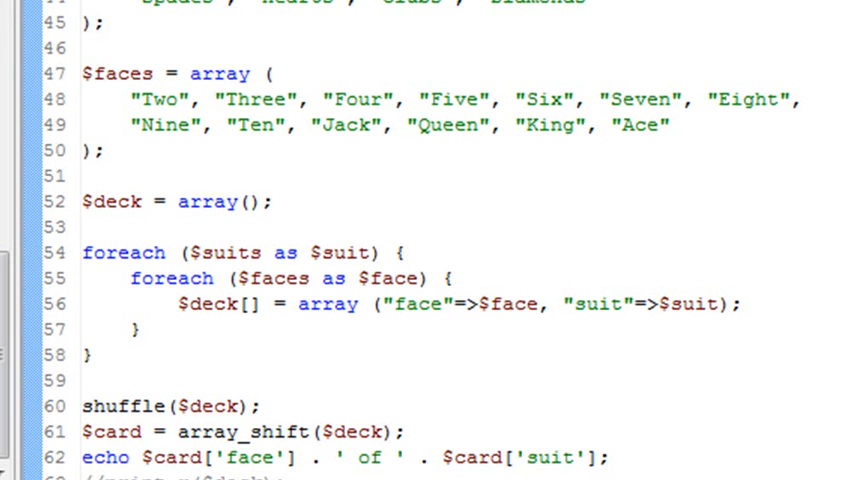
scroll("up", 3)
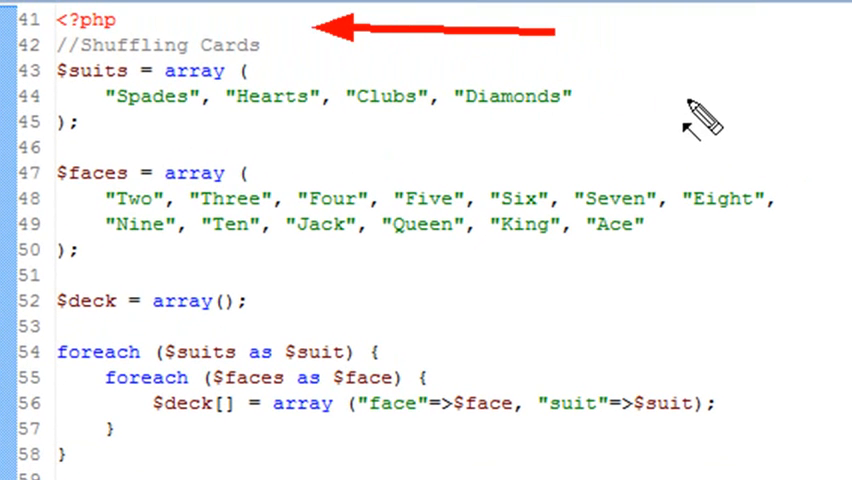
mouse_move(650, 108)
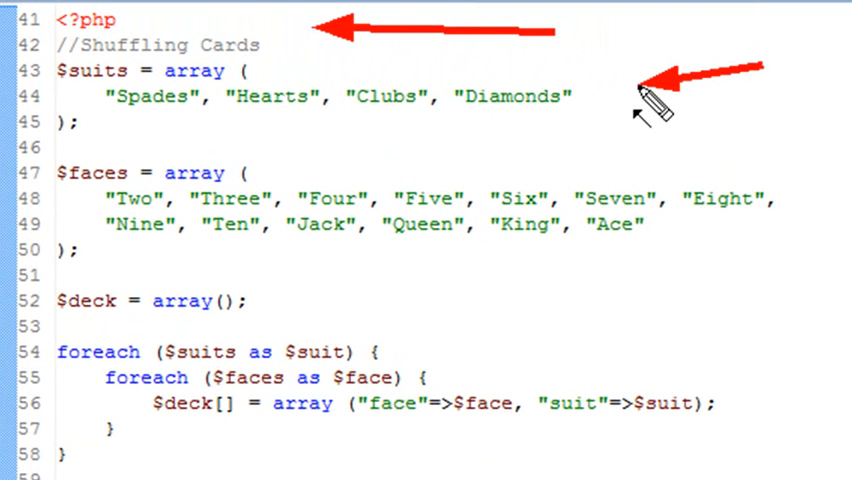
mouse_move(710, 290)
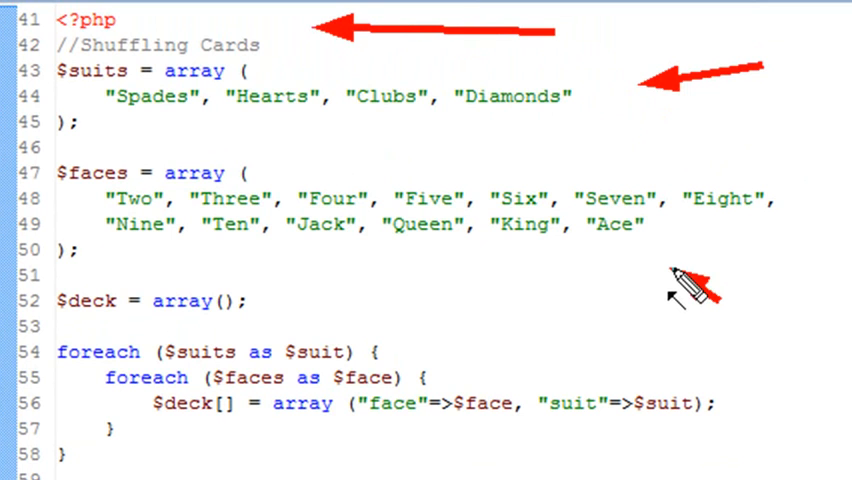
mouse_move(824, 250)
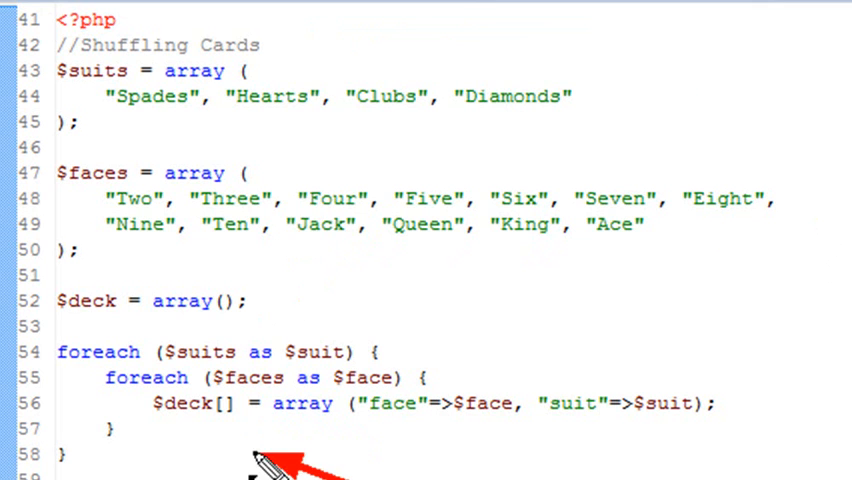
mouse_move(200, 444)
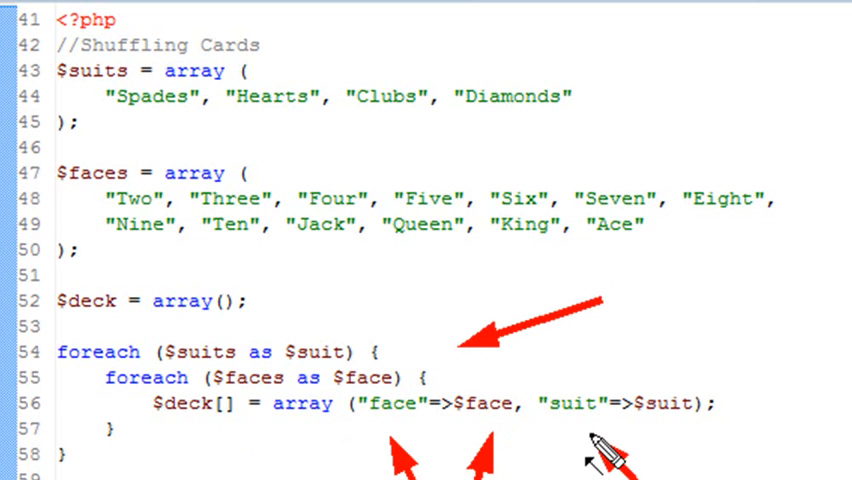
mouse_move(376, 270)
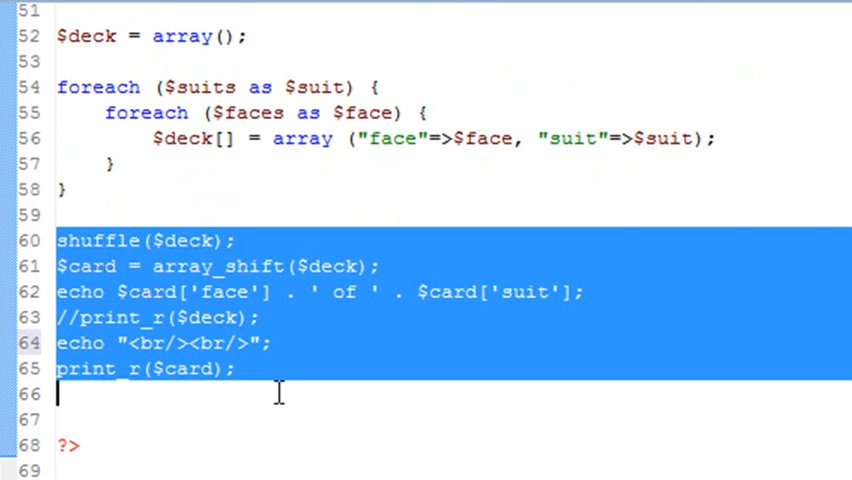
Comment out the card-dealing lines and add print_r($deck); then view it in the browser
key("ctrl+/")
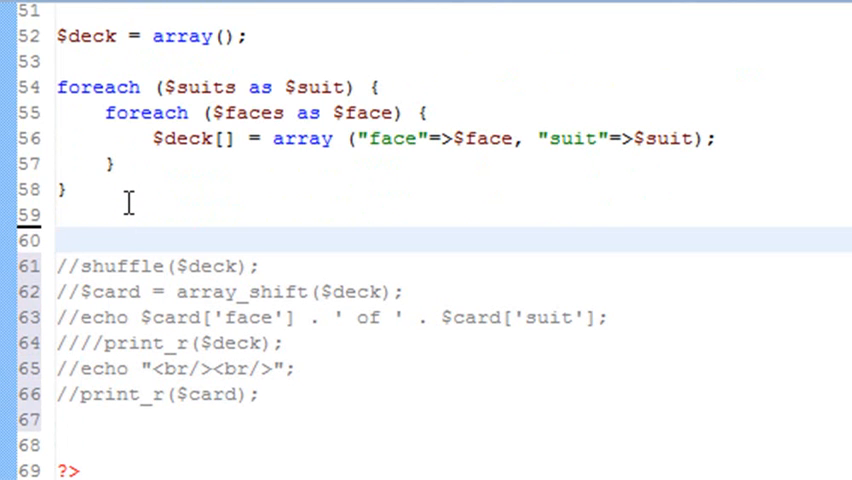
type("print")
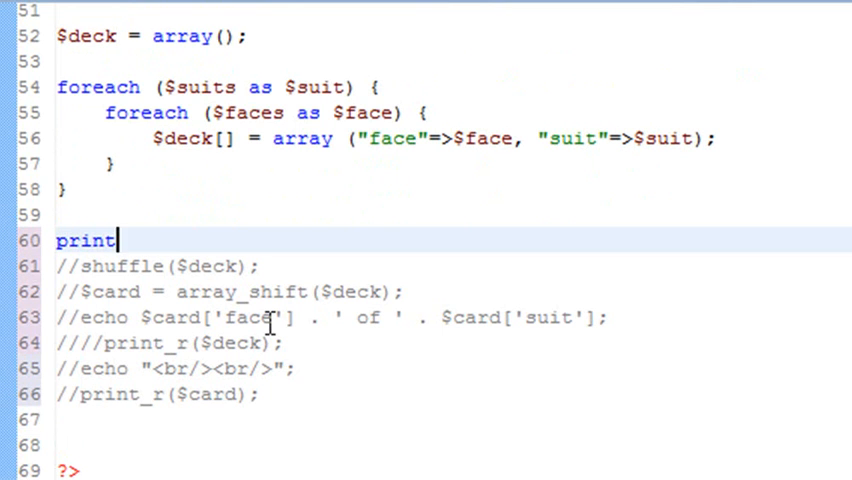
type("_")
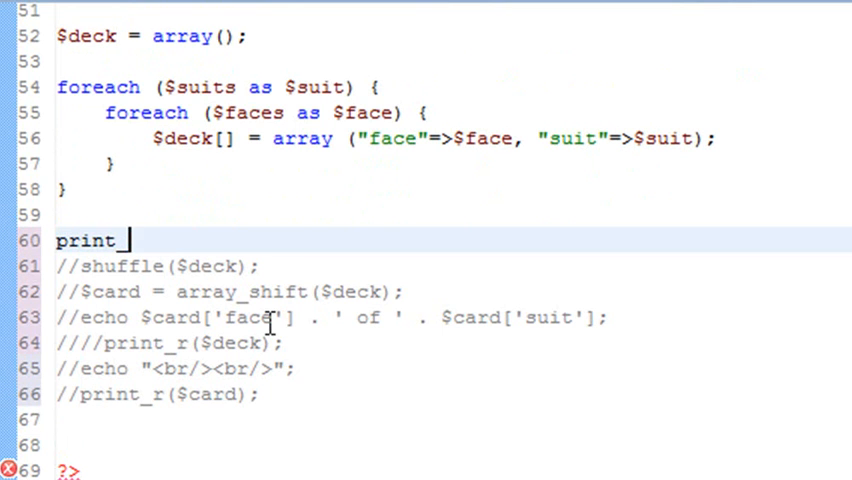
type("r();")
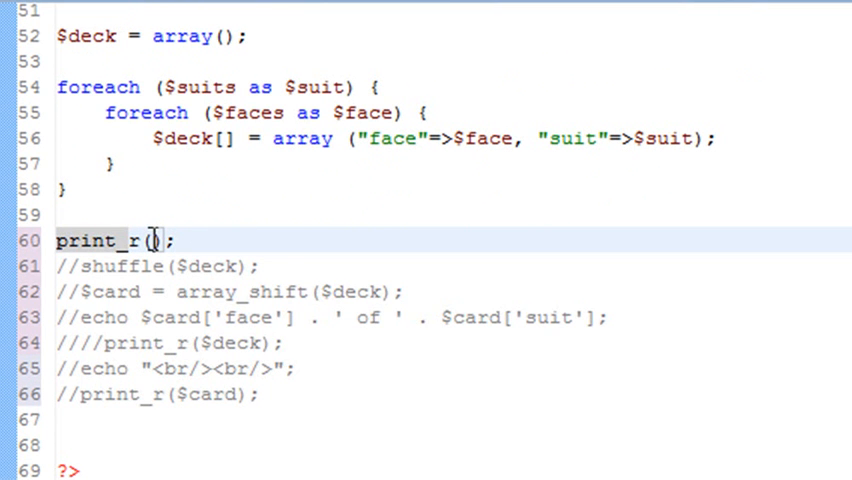
type("$")
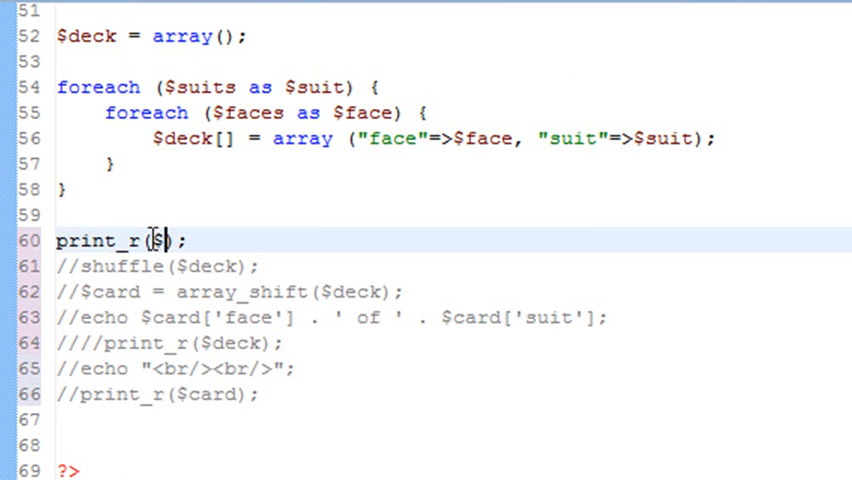
type("deck")
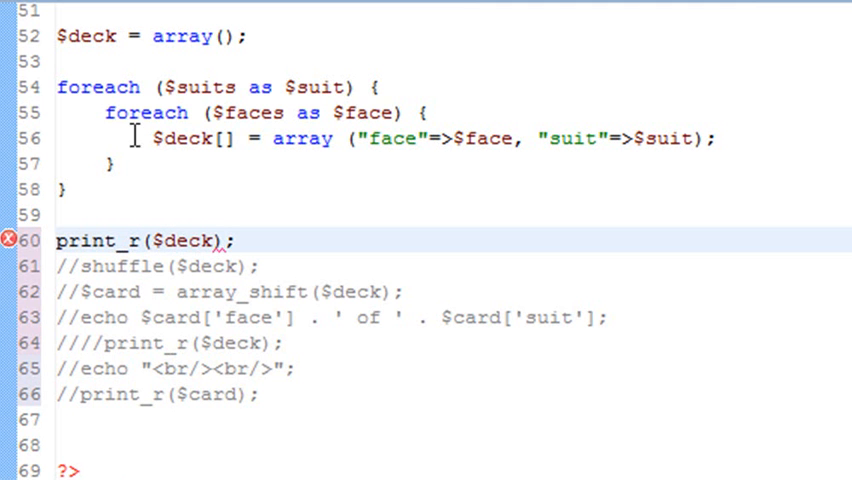
left_click(214, 240)
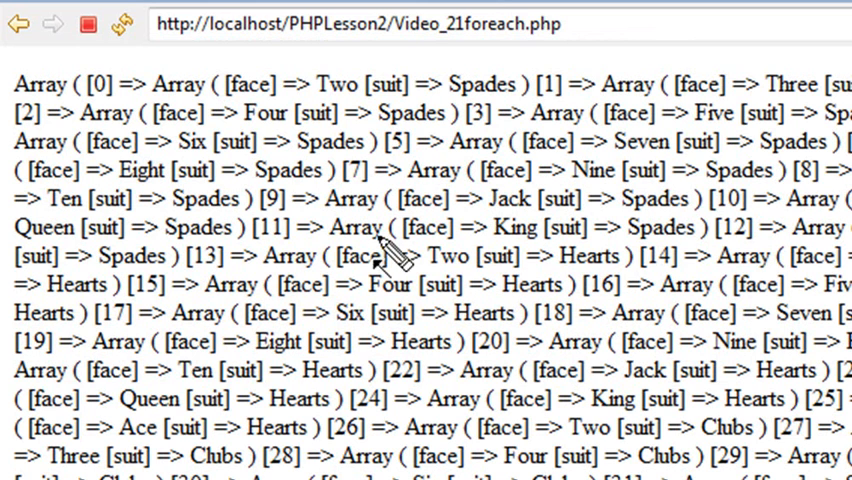
mouse_move(96, 290)
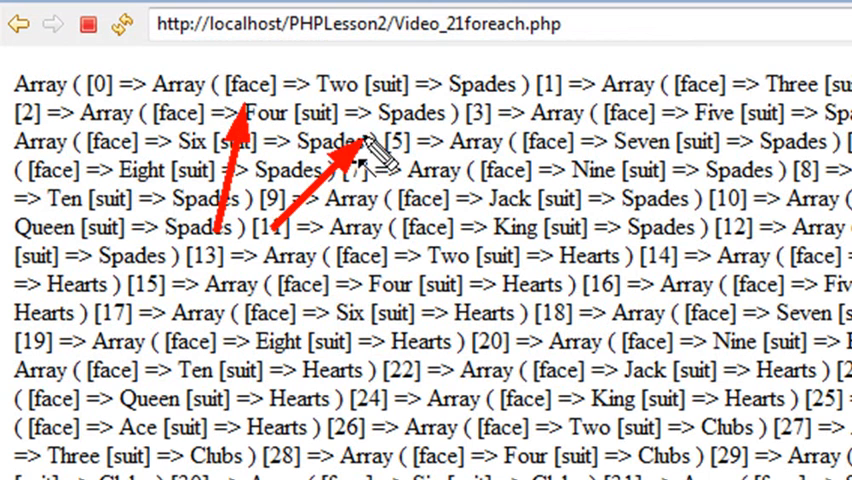
mouse_move(484, 150)
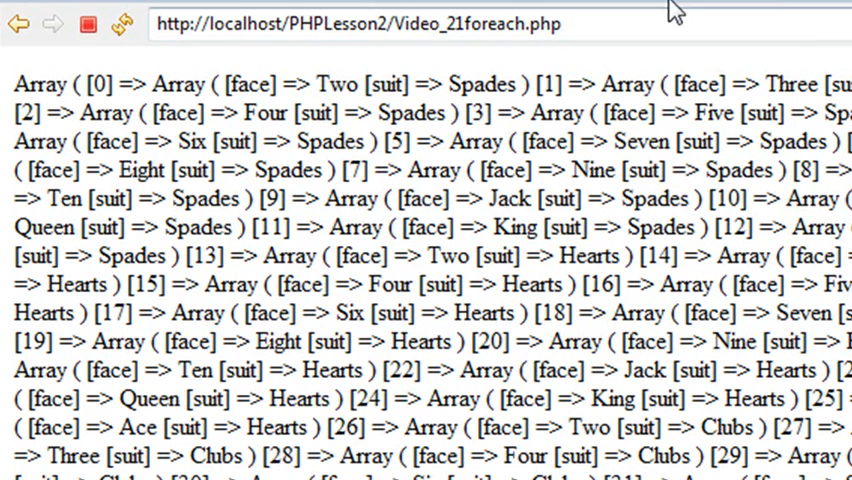
mouse_move(664, 12)
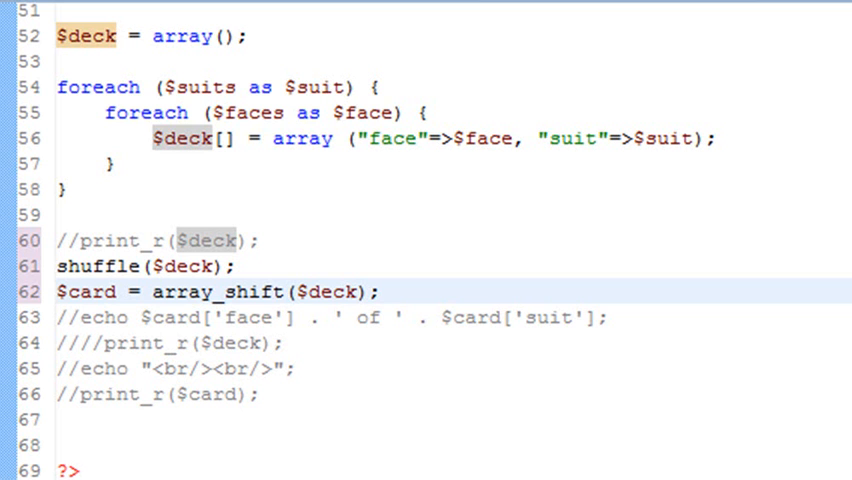
mouse_move(324, 190)
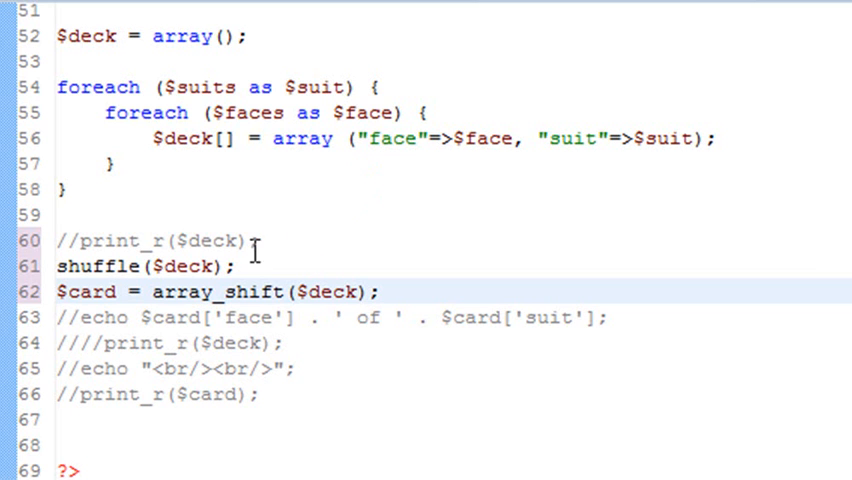
Uncomment the echo line that prints the drawn card's face and suit
left_click(70, 316)
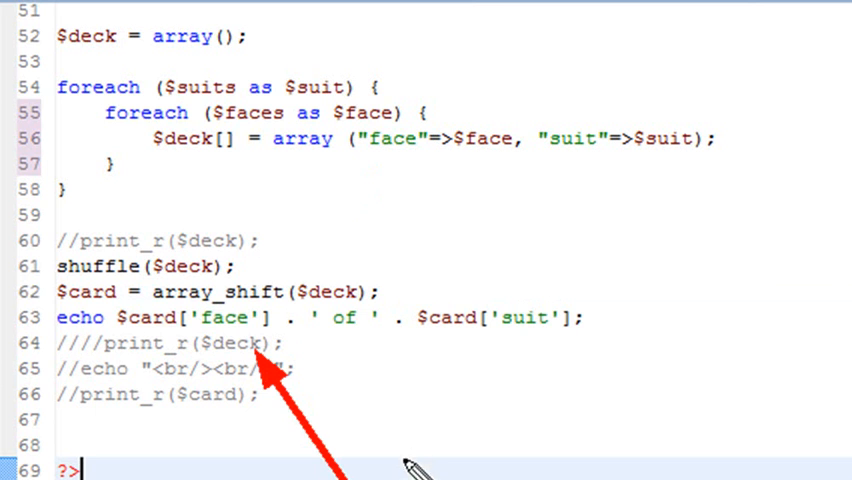
mouse_move(500, 366)
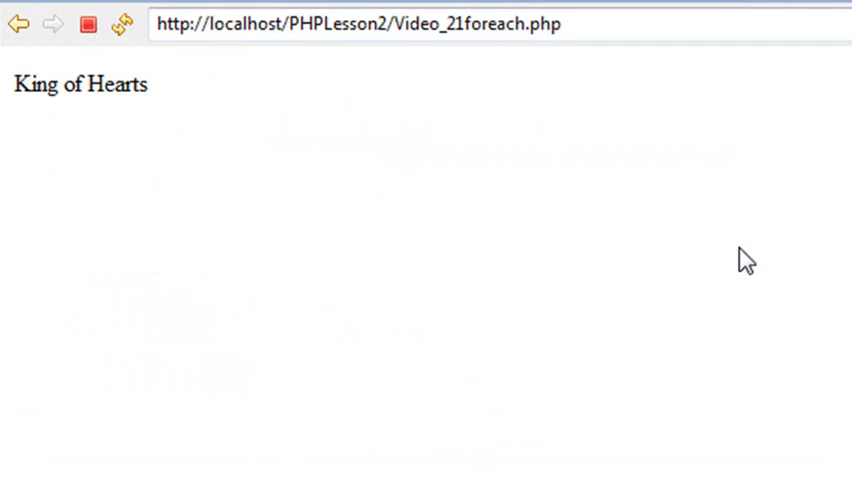
mouse_move(776, 122)
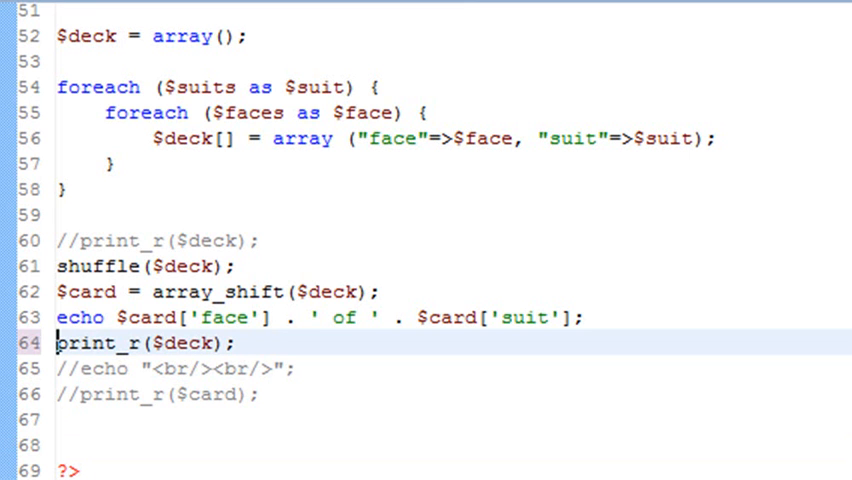
Refresh with F5 to run the script with print_r($deck) re-enabled
key("F5")
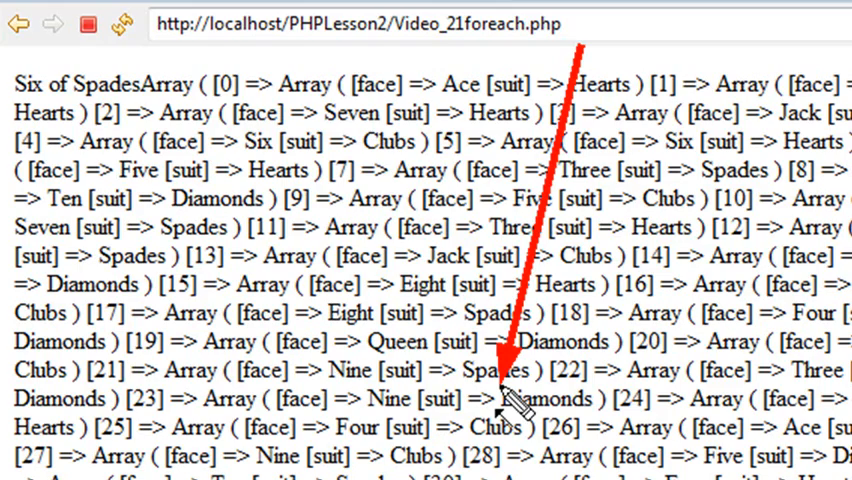
Scroll through the printed remaining deck below the dealt Six of Spades
scroll("down", 3)
type("print_r($card);")
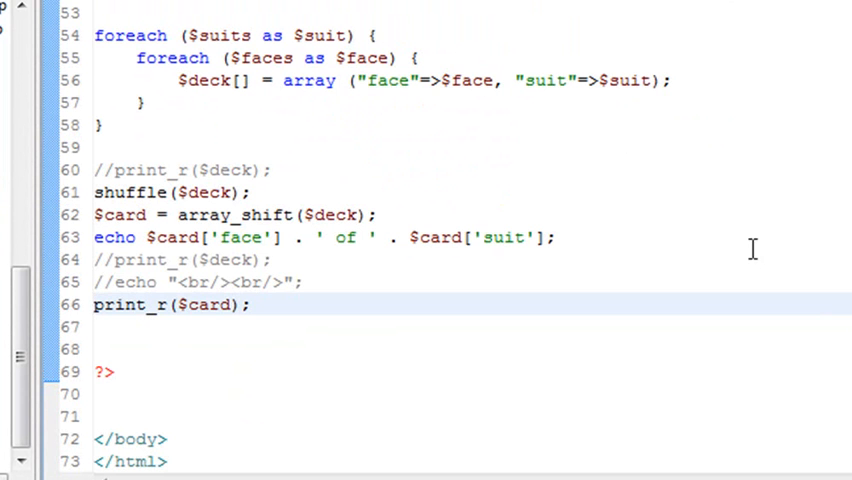
scroll("up", 3)
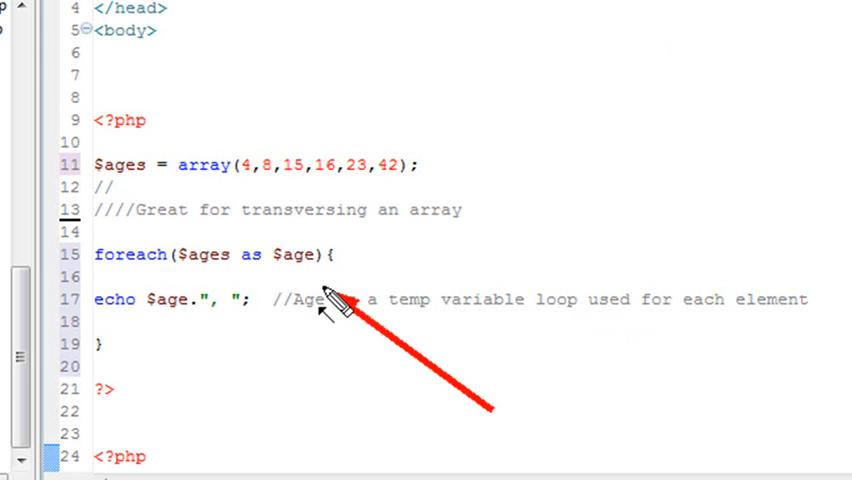
scroll("down", 3)
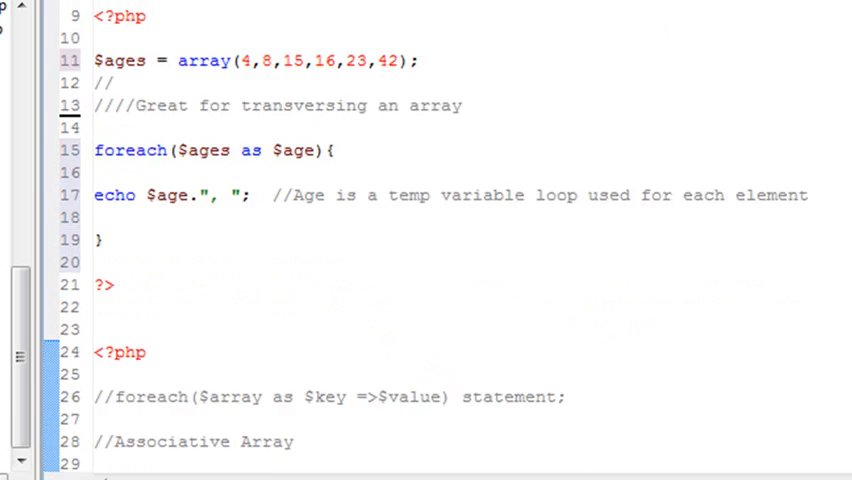
scroll("down", 3)
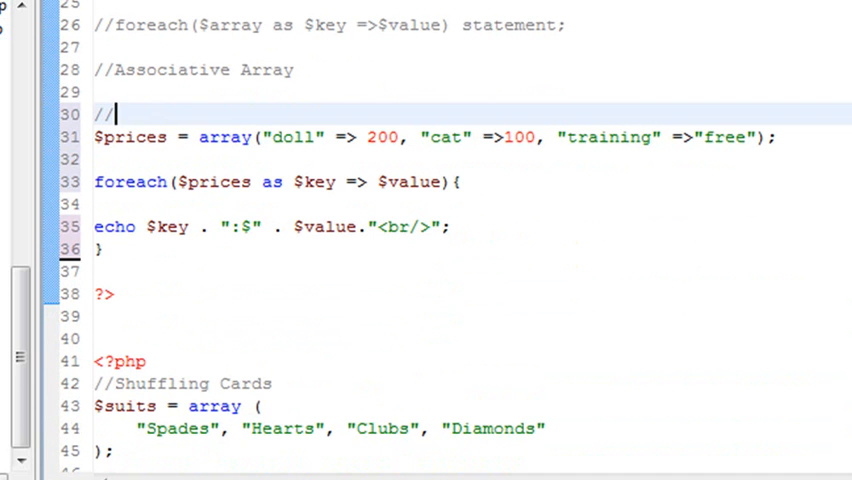
scroll("down", 3)
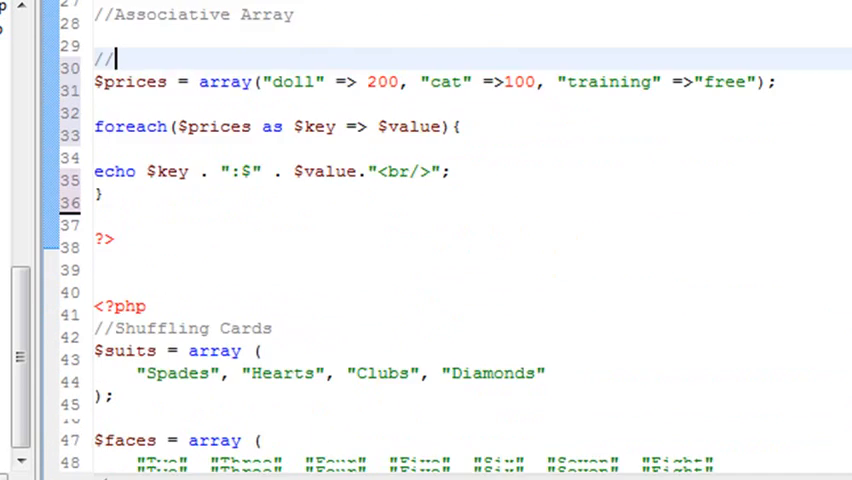
scroll("down", 3)
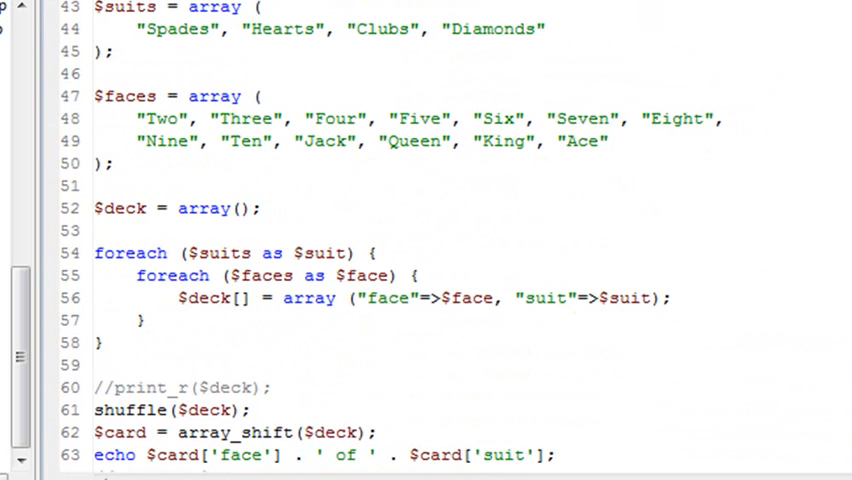
scroll("down", 3)
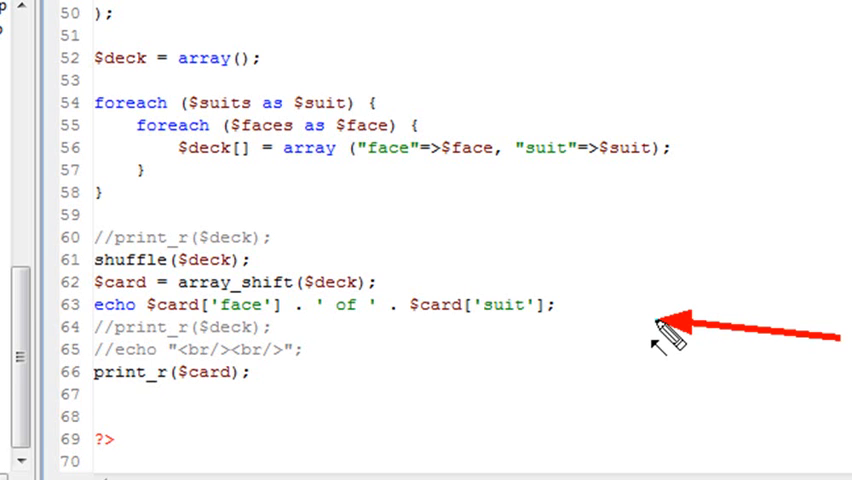
mouse_move(660, 340)
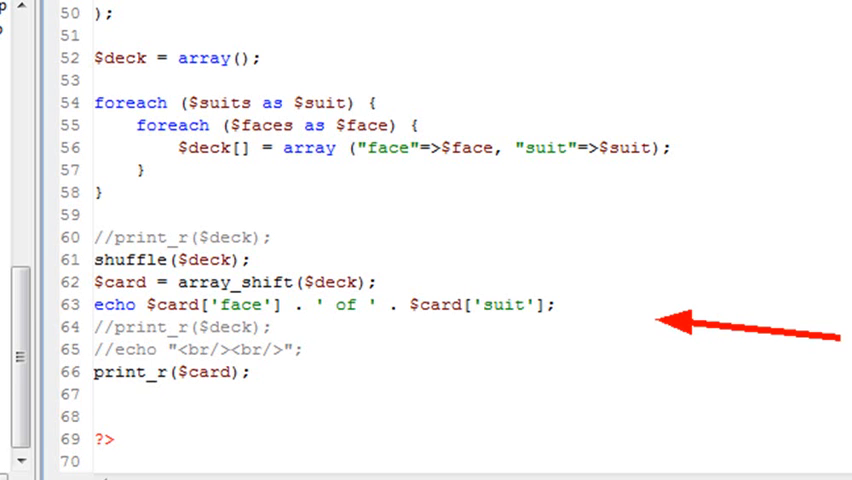